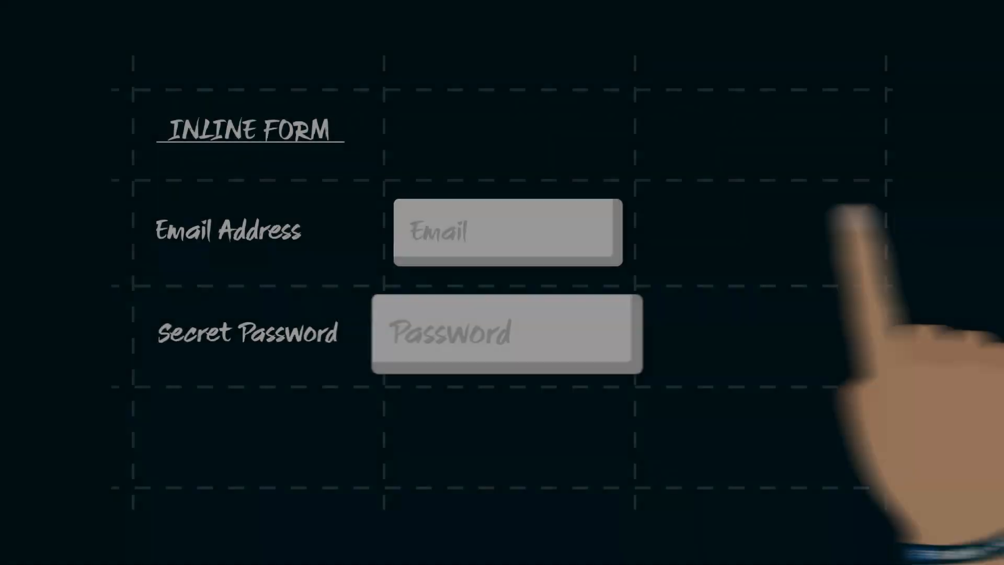
Step: Create new form #13 from the Blank Form template
left_click(253, 231)
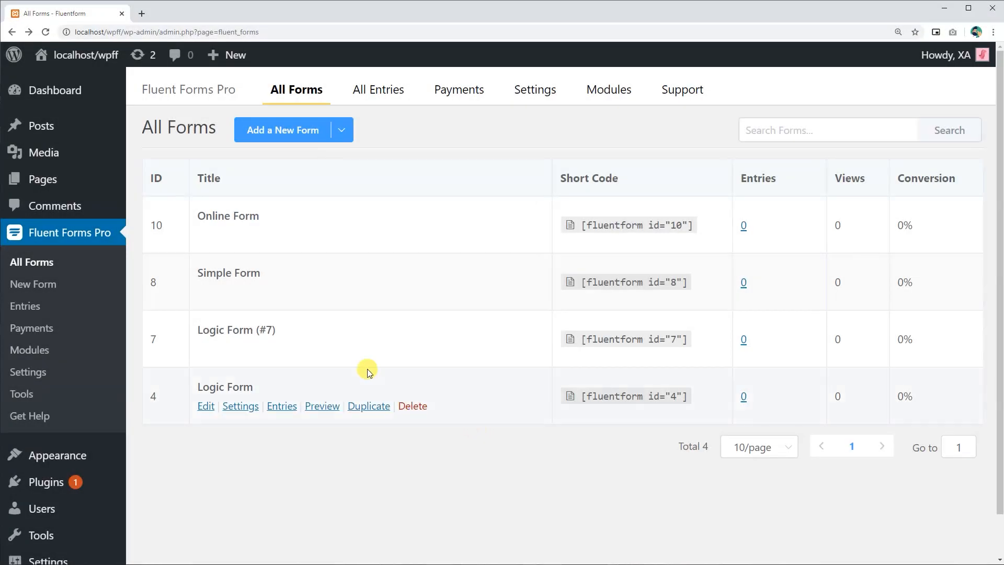
left_click(281, 130)
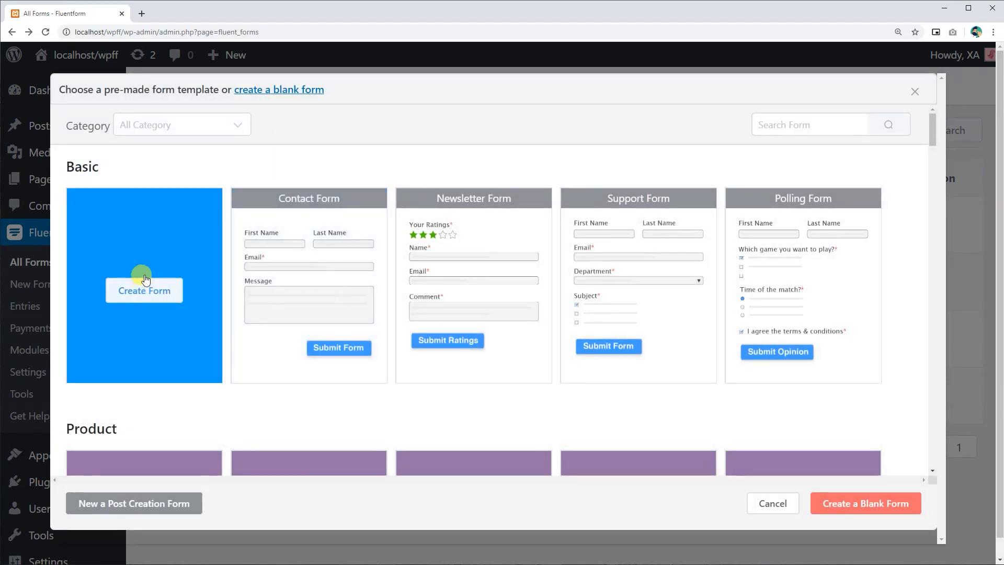
mouse_move(250, 385)
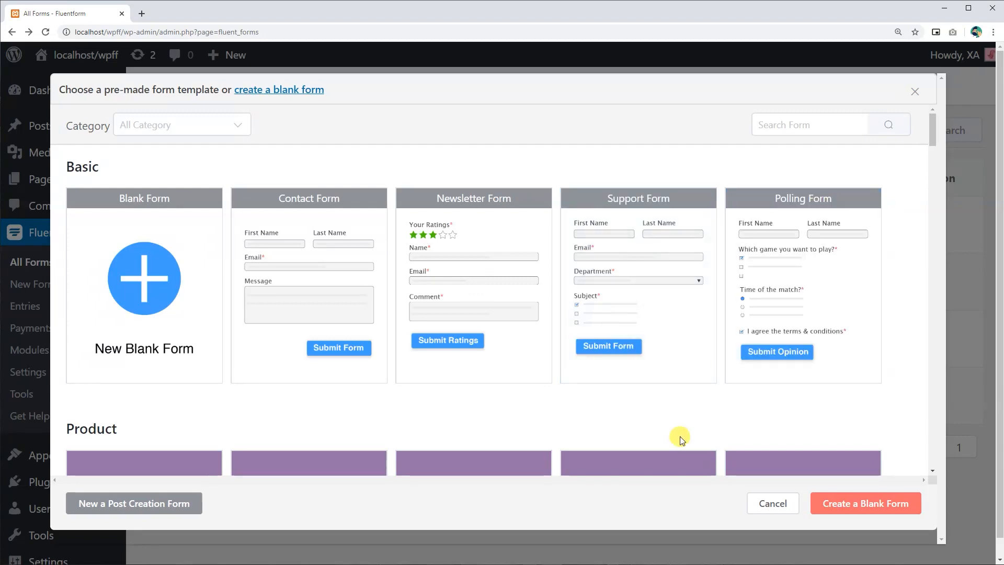
left_click(772, 503)
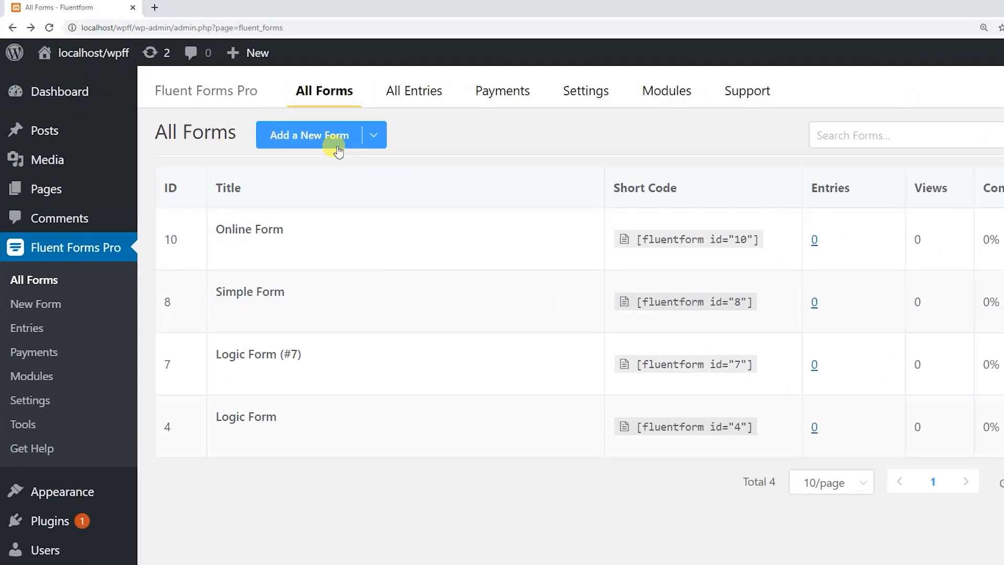
left_click(309, 135)
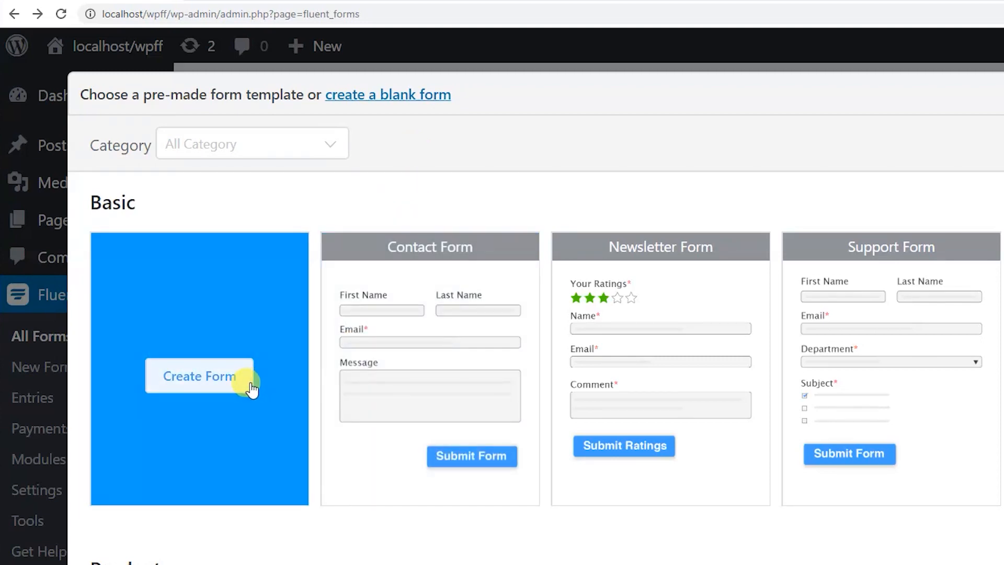
left_click(199, 376)
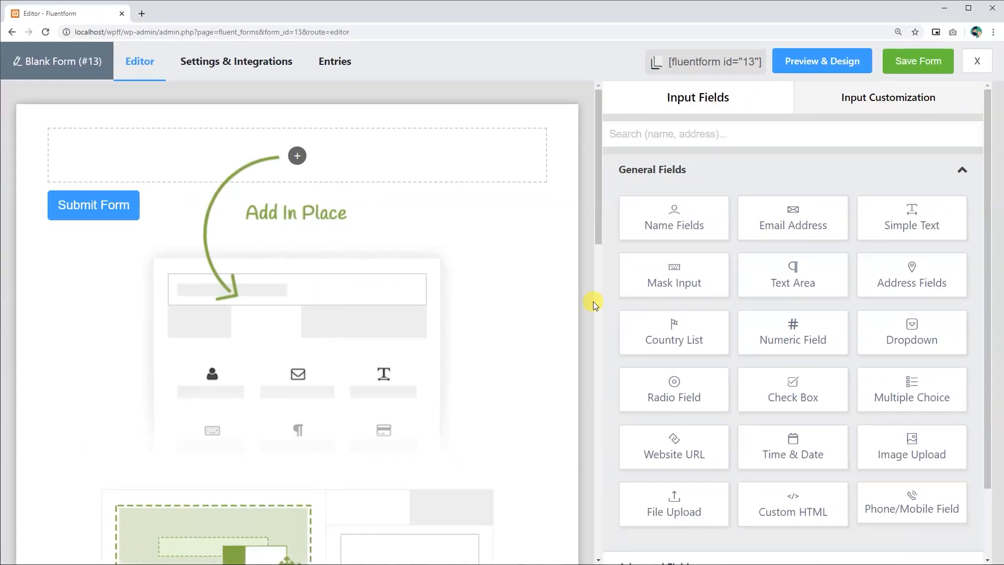
Step: Collapse the General Fields list in the field library
left_click(960, 171)
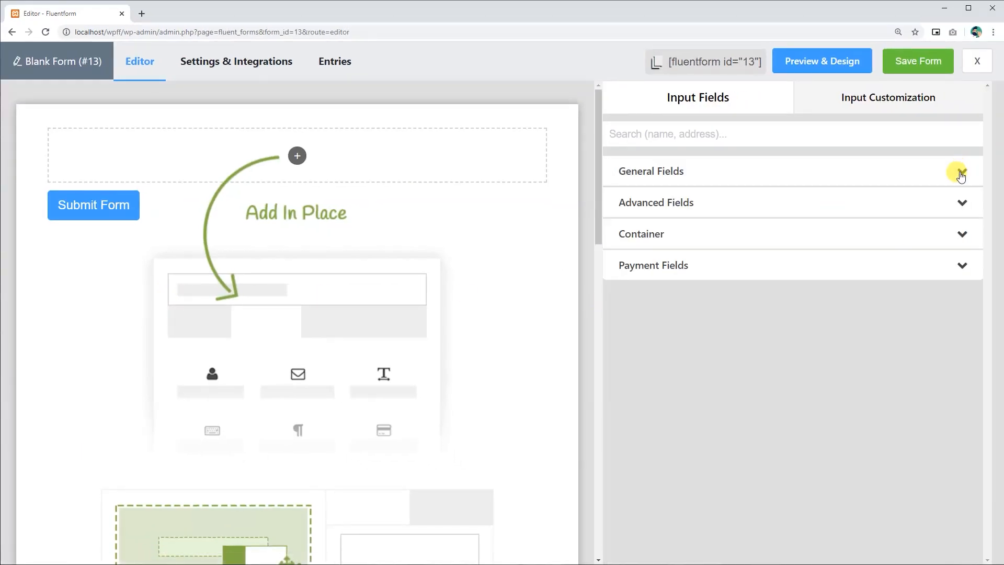
left_click(960, 171)
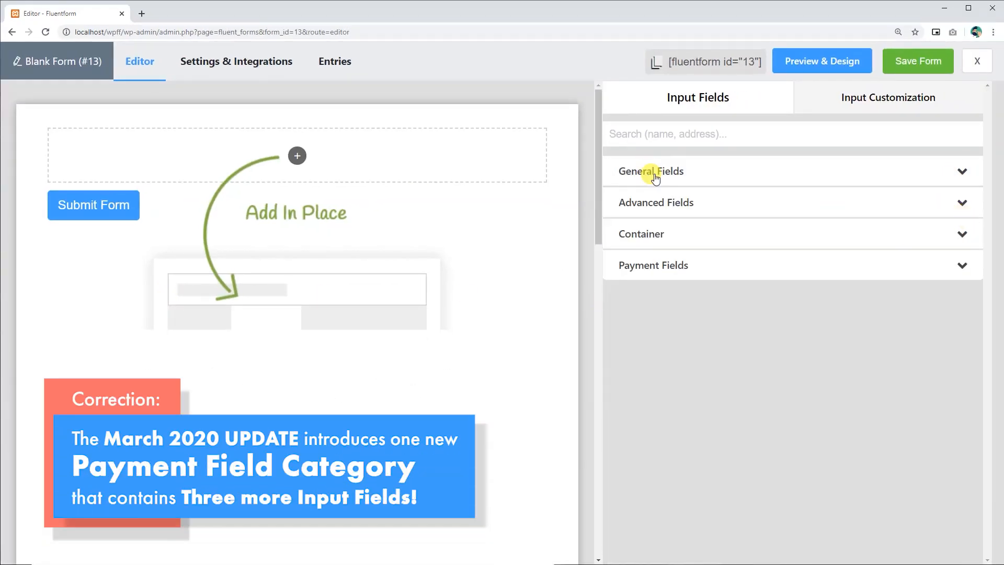
mouse_move(681, 203)
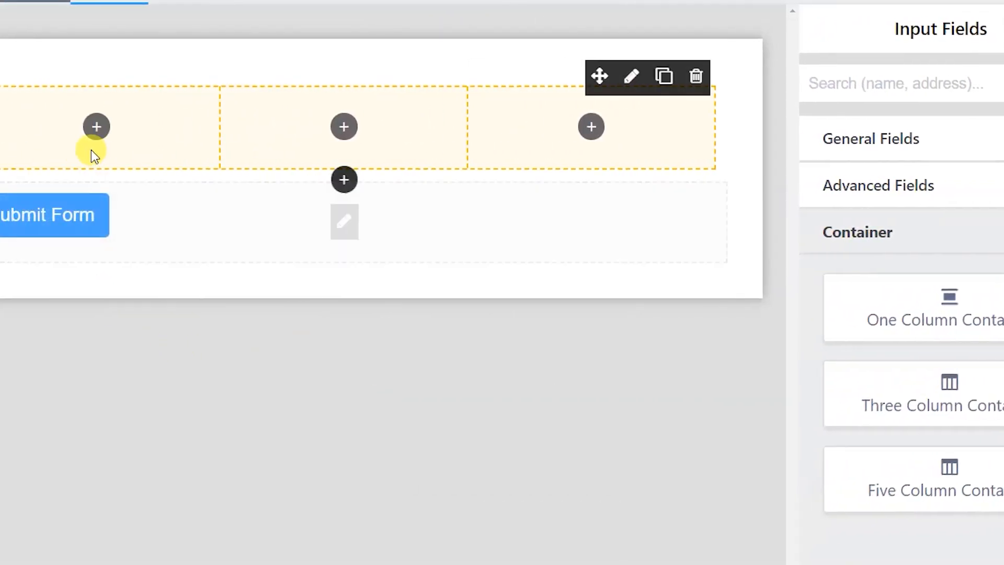
Step: Add an Email Address field to the first column and open its settings
left_click(97, 126)
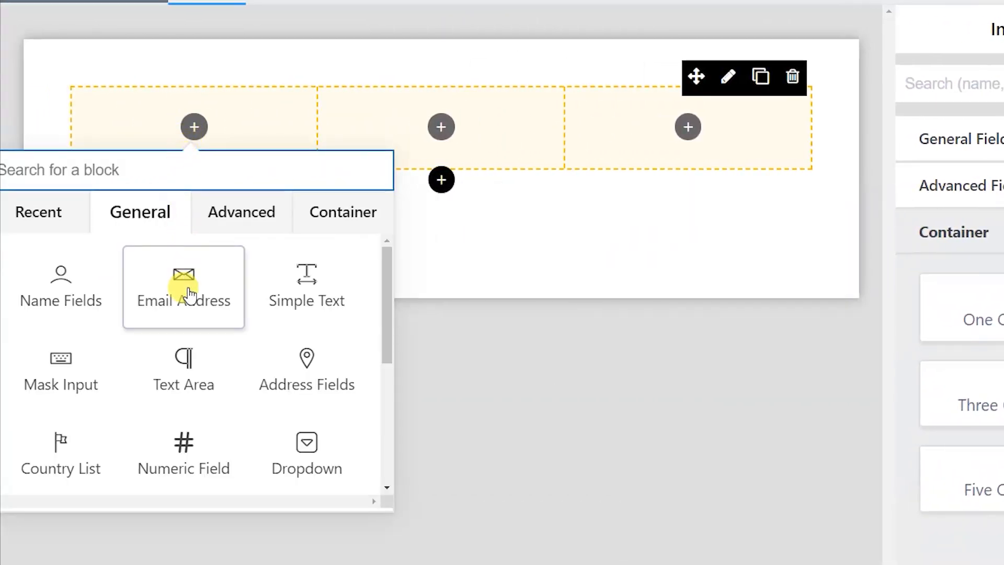
left_click(183, 287)
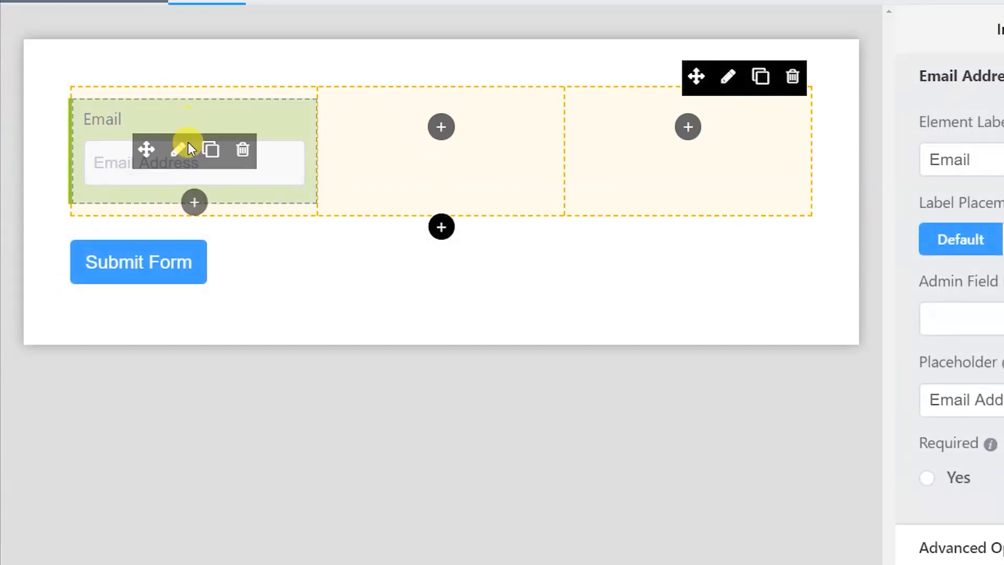
left_click(697, 97)
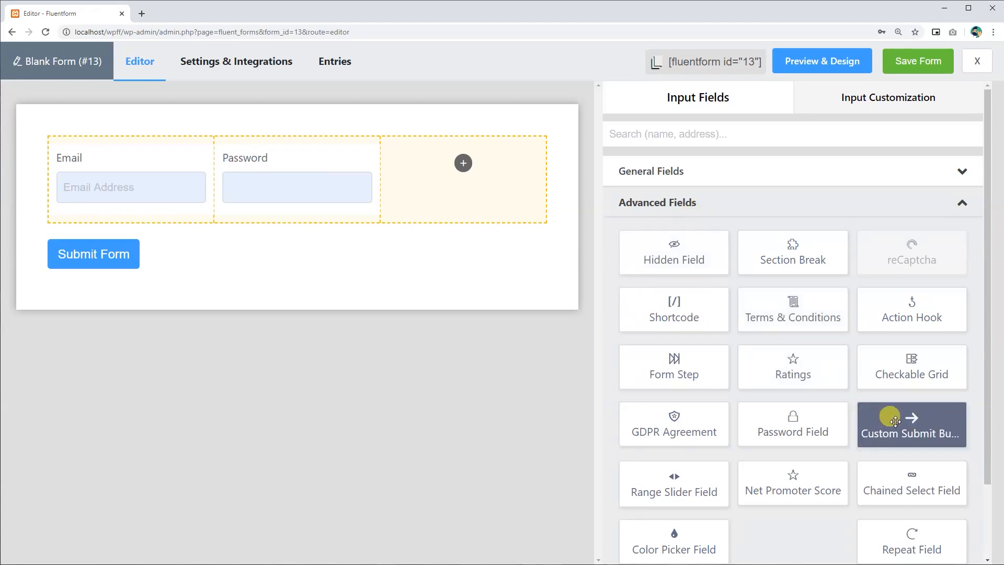
Step: Select the Custom Submit Button placed in the third column
scroll("down", 3)
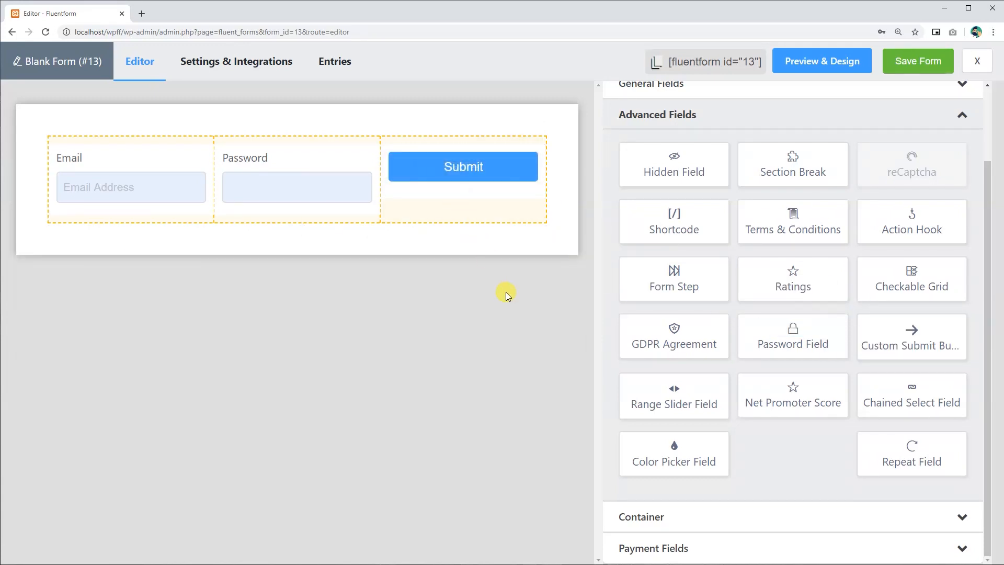
left_click(463, 166)
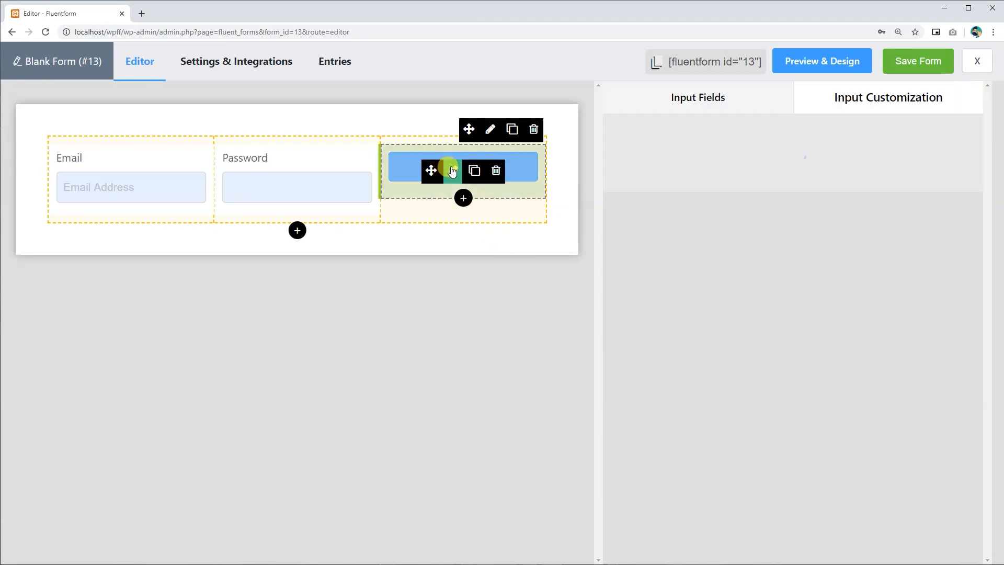
Step: Keep a text submit button and set its text to 'SIGN UP'
left_click(461, 167)
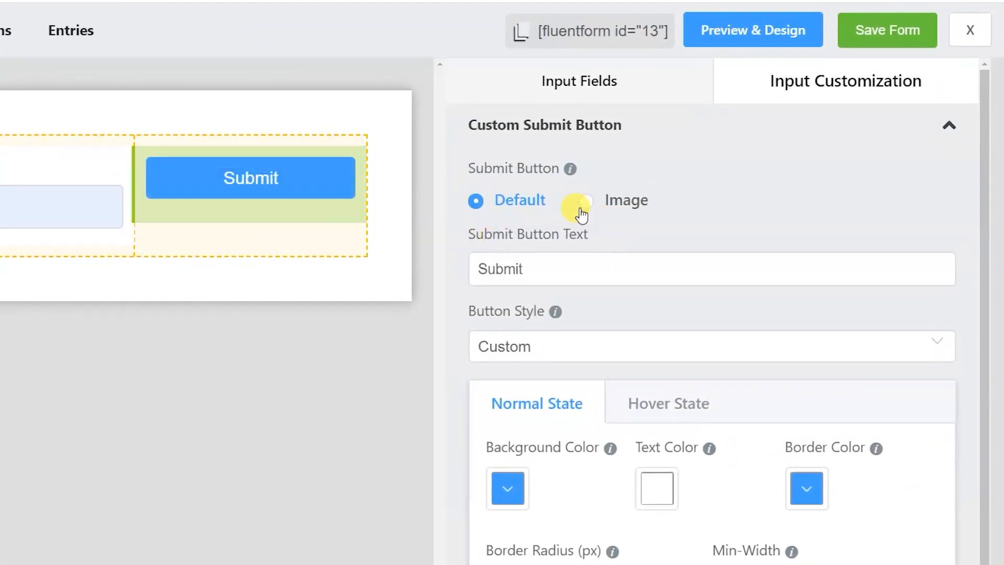
left_click(585, 200)
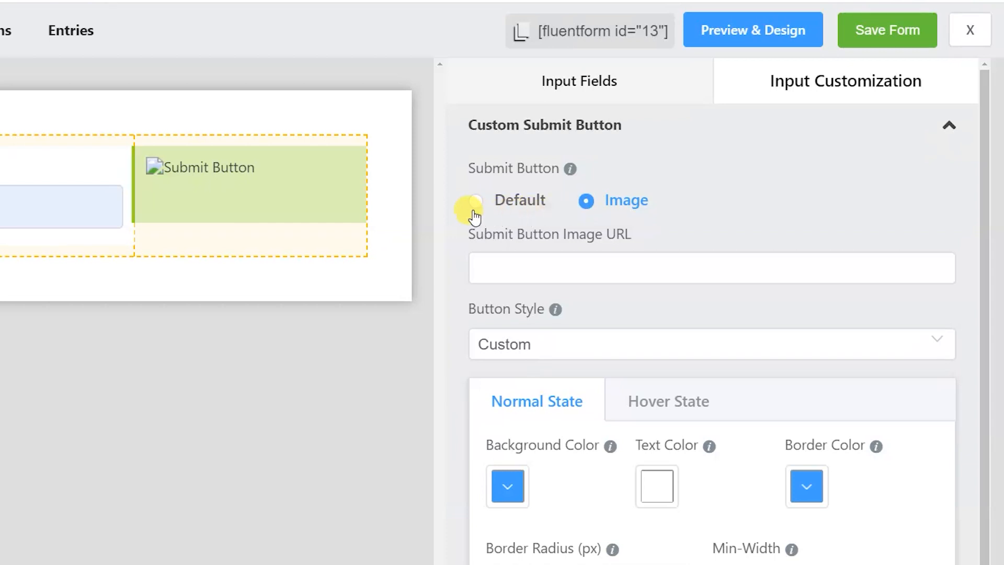
left_click(474, 200)
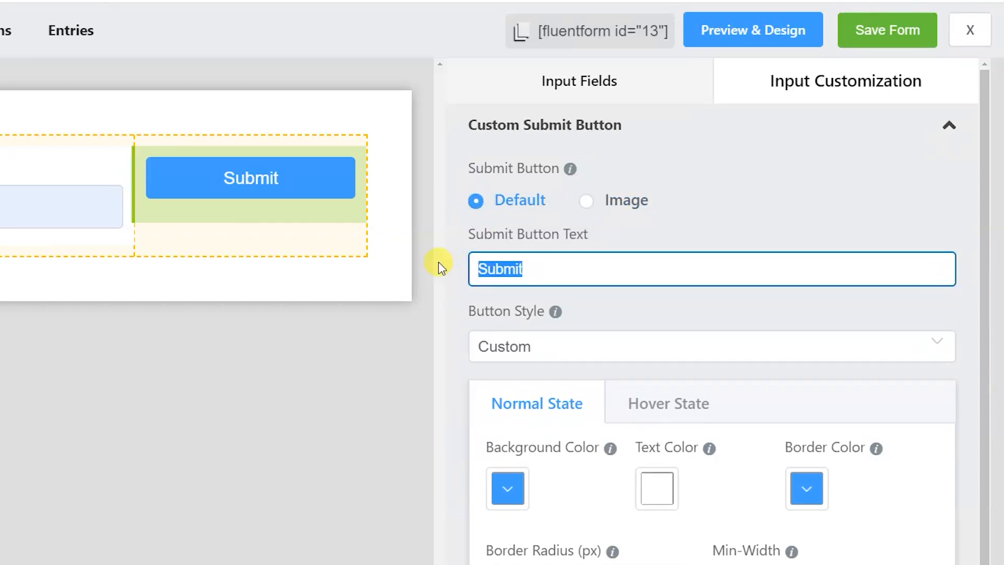
type("SIGN UP")
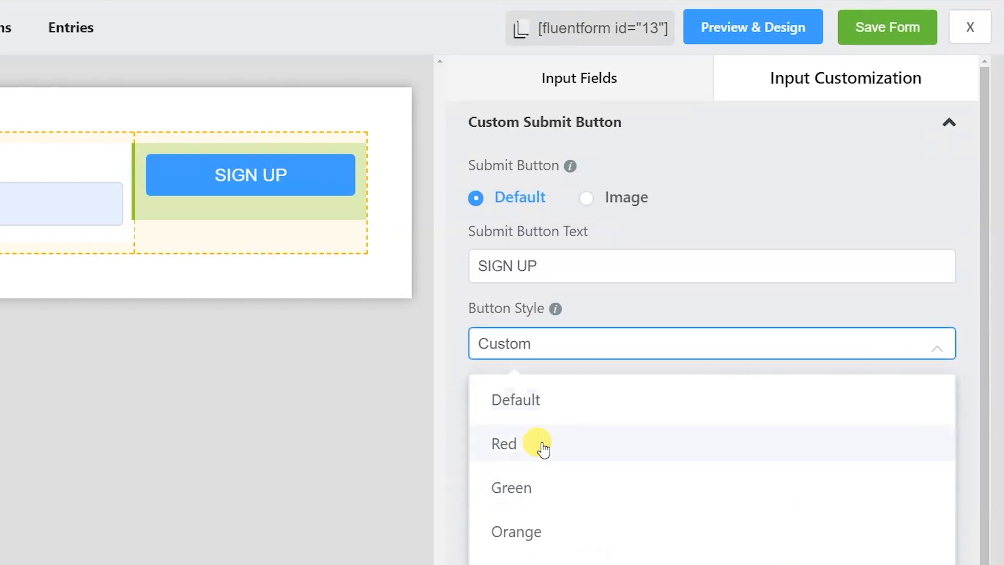
left_click(515, 531)
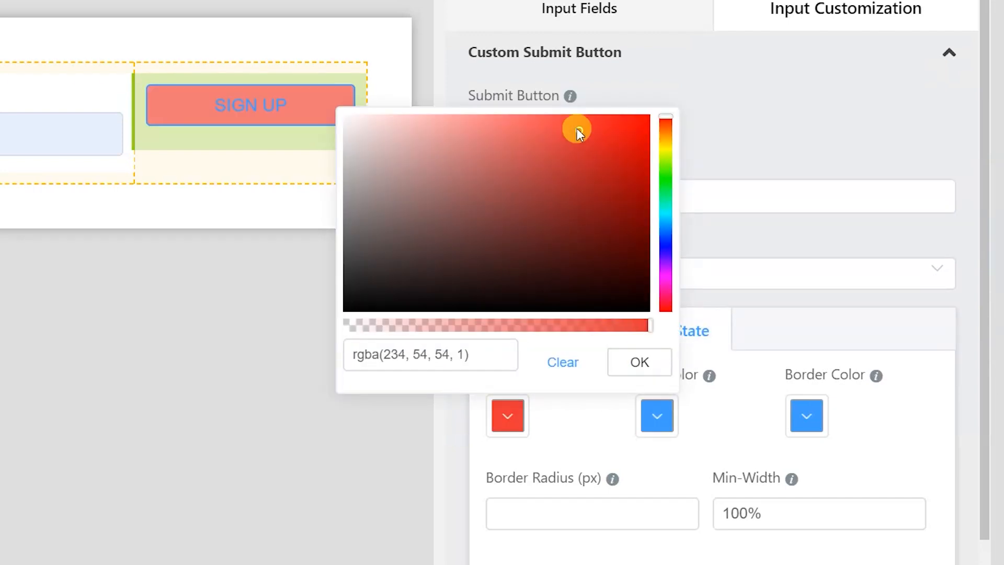
Step: Give the button a salmon-red hover background and rounded corners
left_click(656, 416)
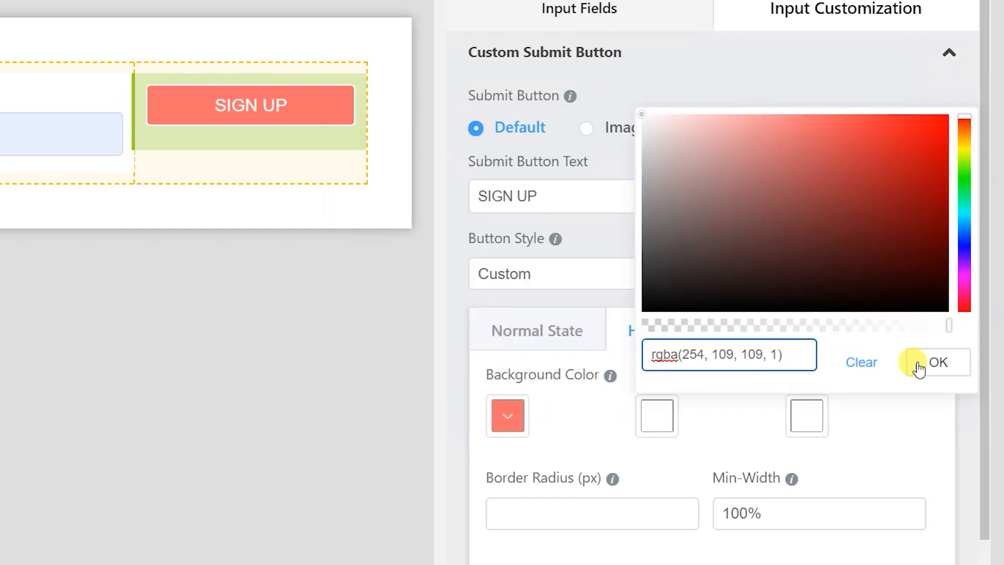
left_click(937, 362)
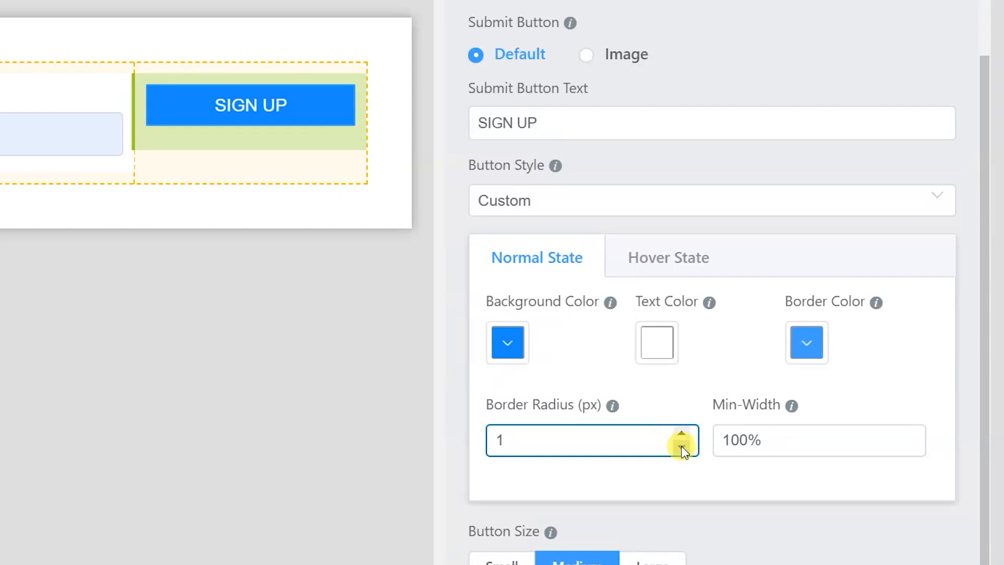
left_click(682, 436)
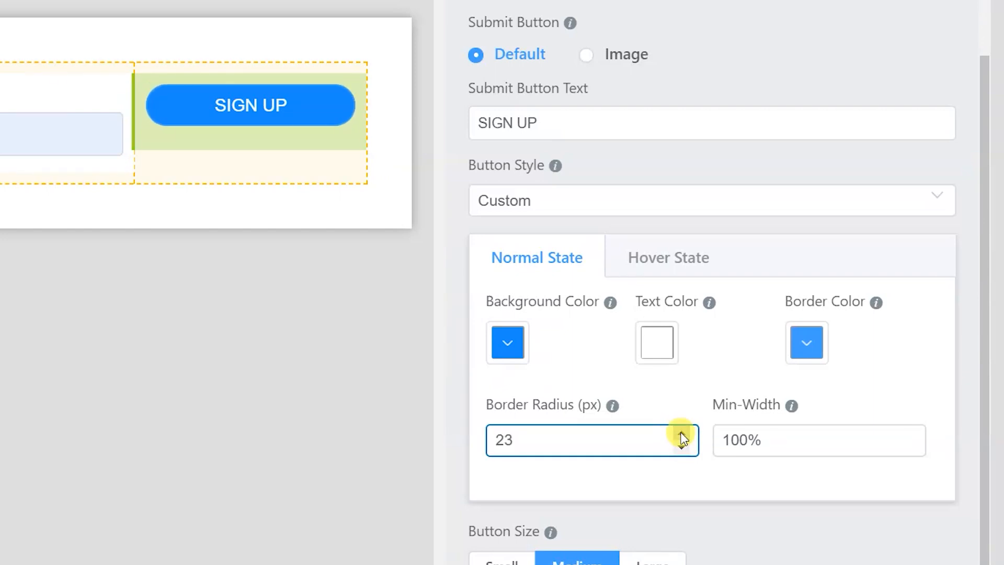
left_click(667, 257)
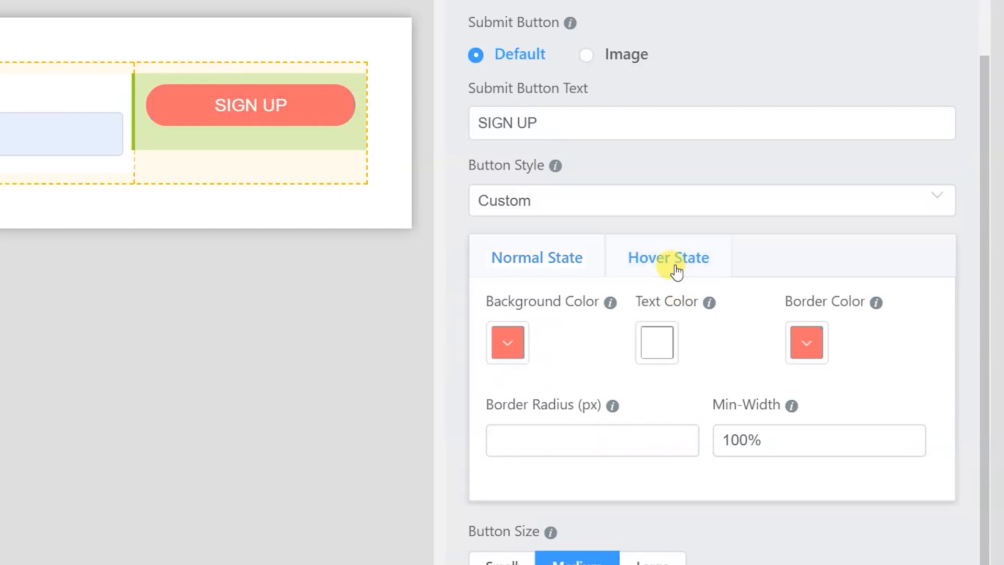
Step: Set hover border radius 25, Button Size Large, and expand Advanced Options
left_click(667, 258)
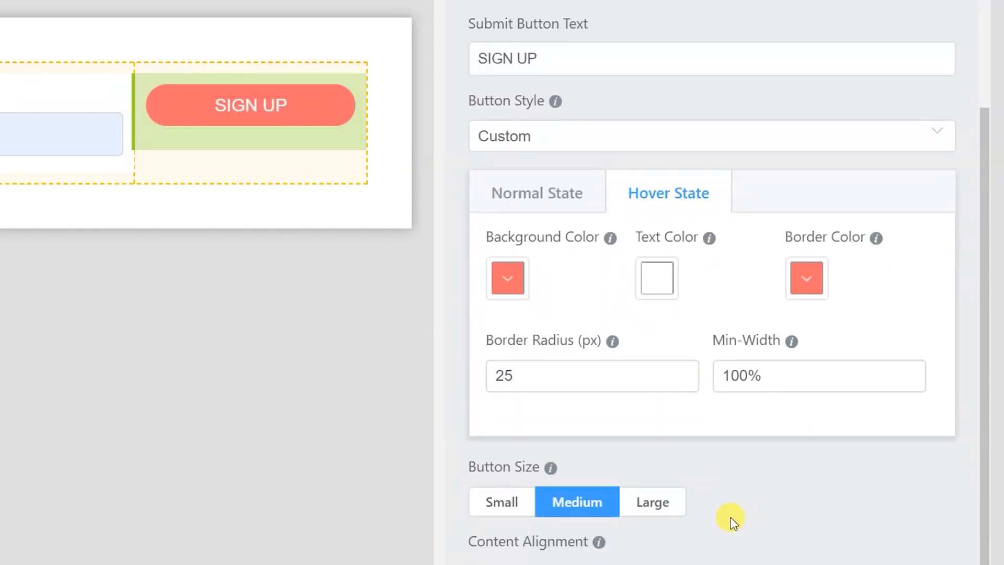
scroll("down", 3)
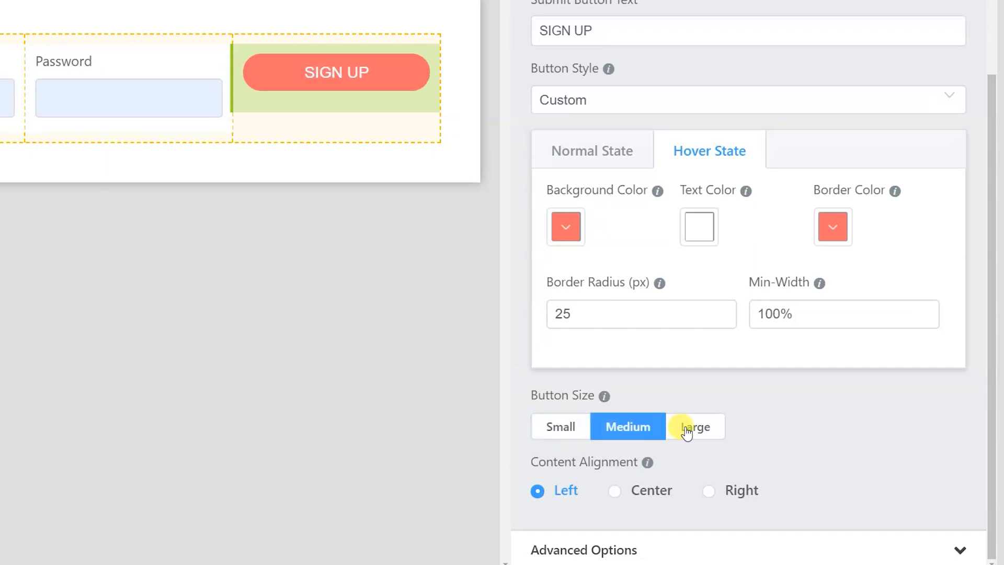
left_click(694, 425)
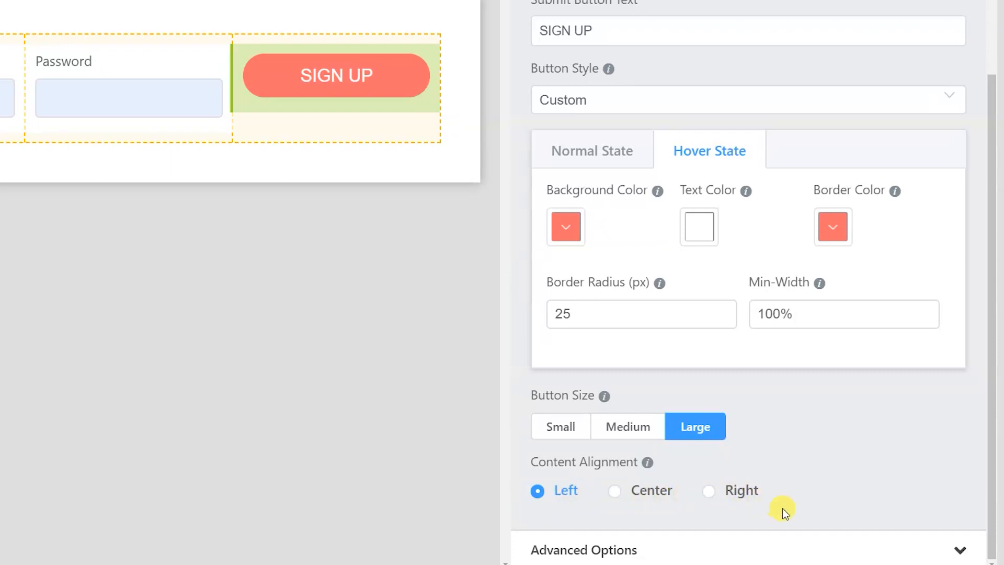
left_click(582, 549)
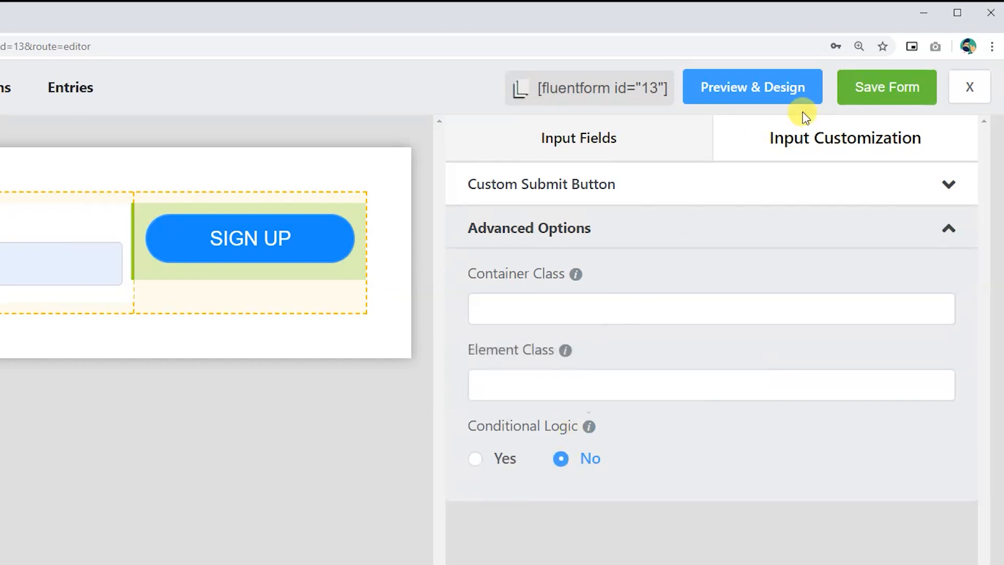
Step: Preview form #13 and type 'xa@ma' into the Email field
left_click(752, 87)
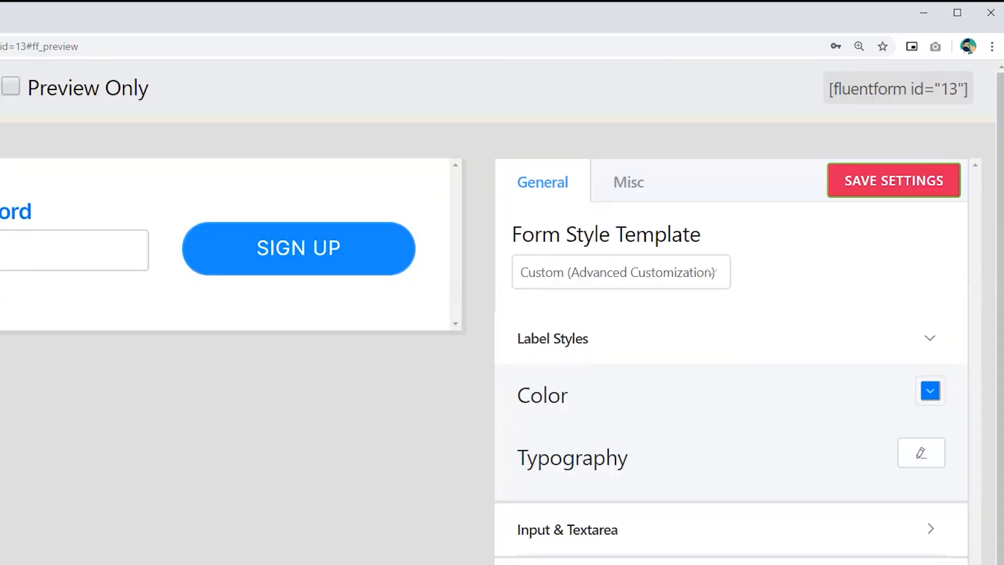
type("xa@ma")
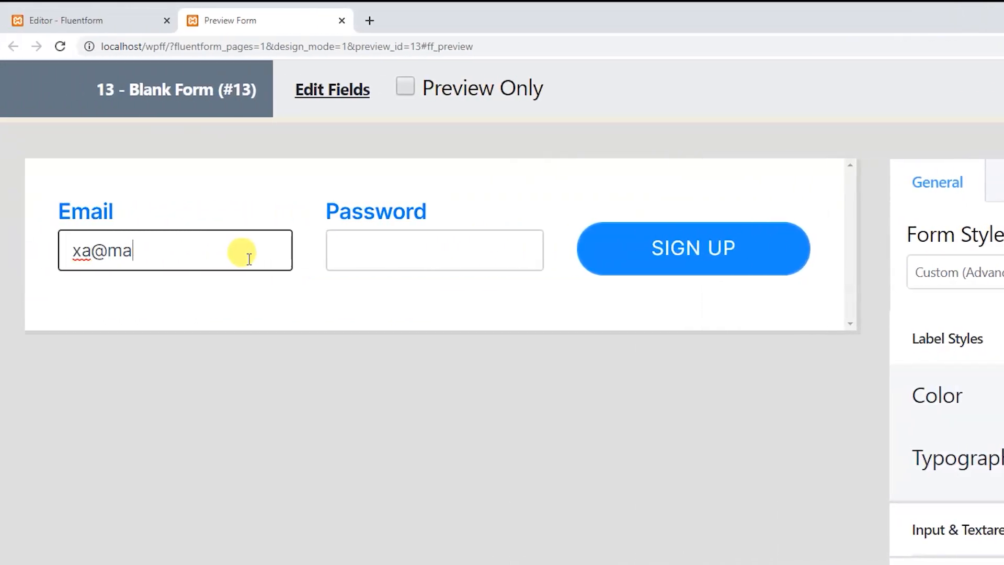